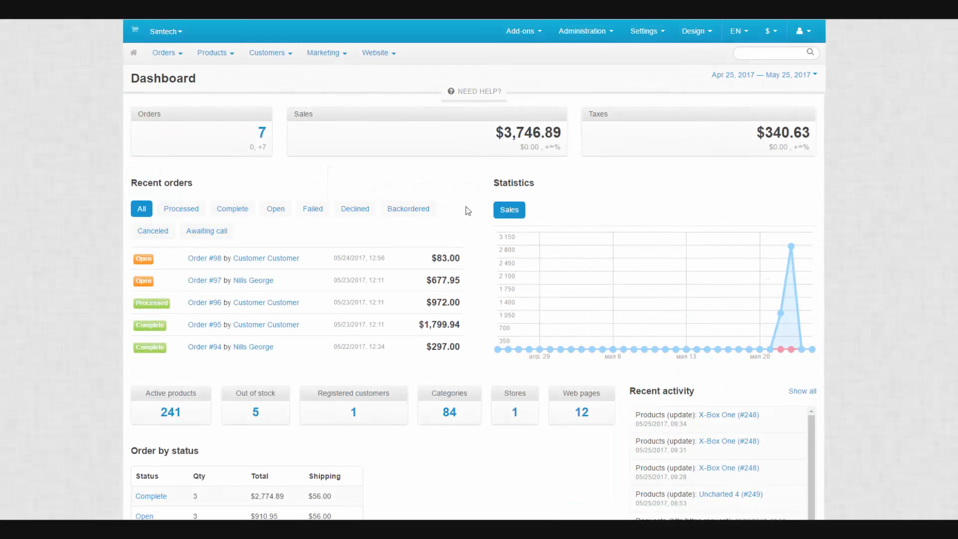
- Go to Administration > Export data > Products from the dashboard
{"action": "left_click", "coordinate": [585, 31]}
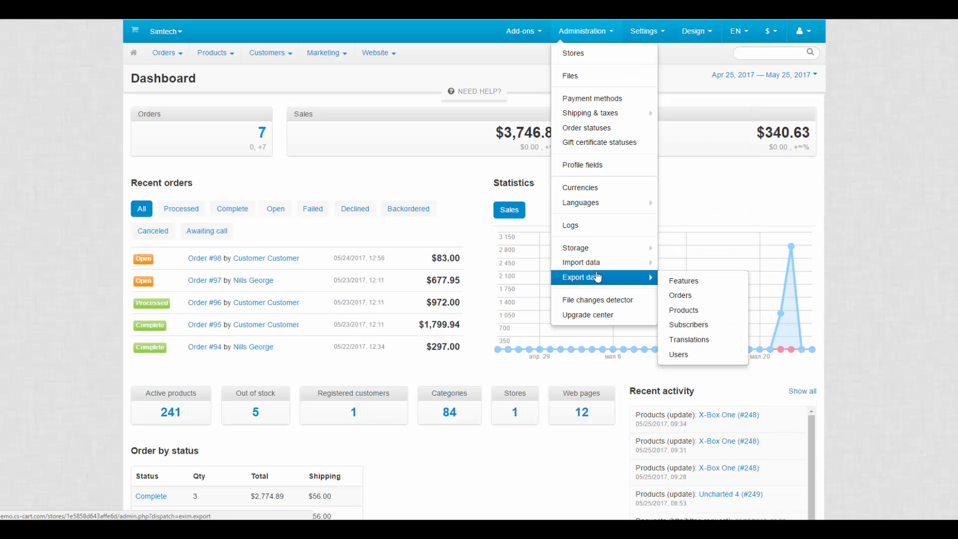
{"action": "mouse_move", "coordinate": [683, 310]}
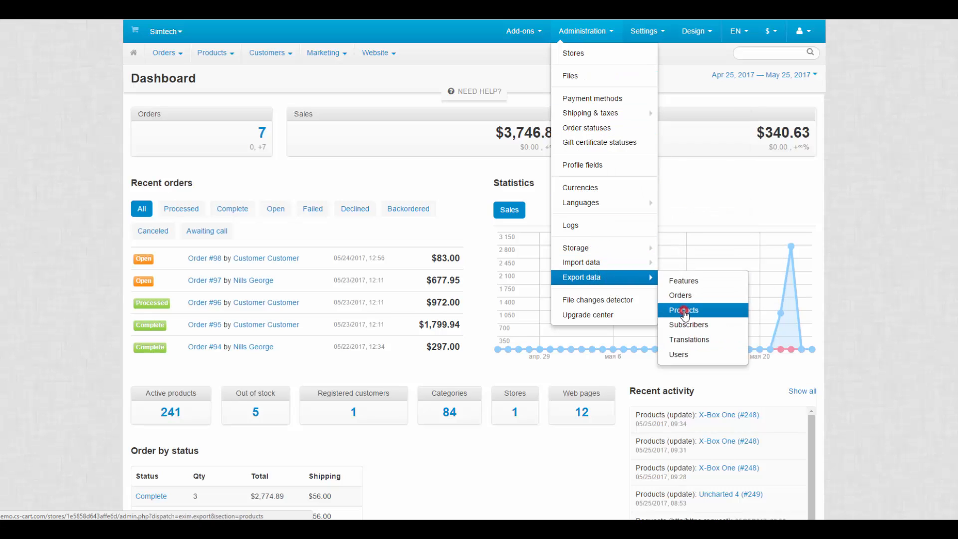
{"action": "left_click", "coordinate": [682, 310]}
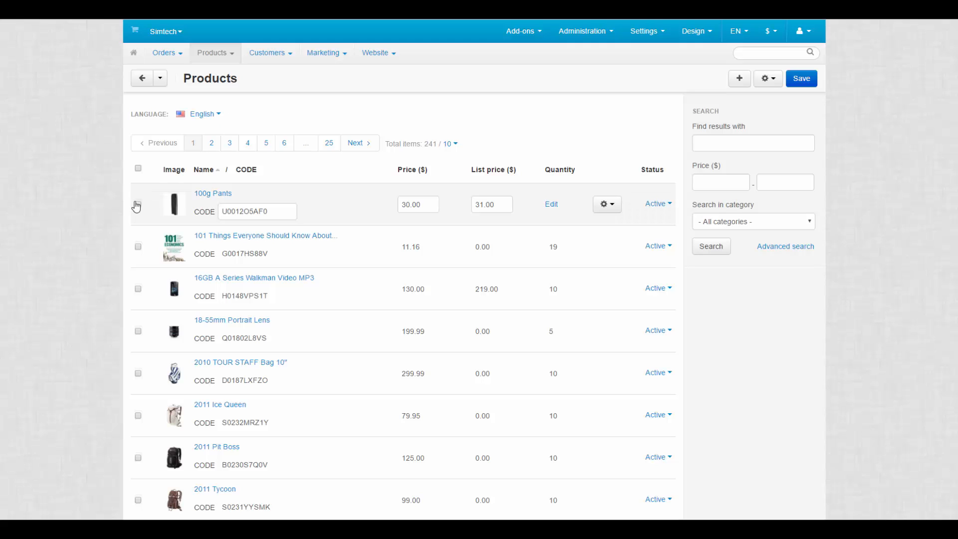
- Check the first three catalogue products and choose Export selected from the gear menu
{"action": "left_click", "coordinate": [138, 289]}
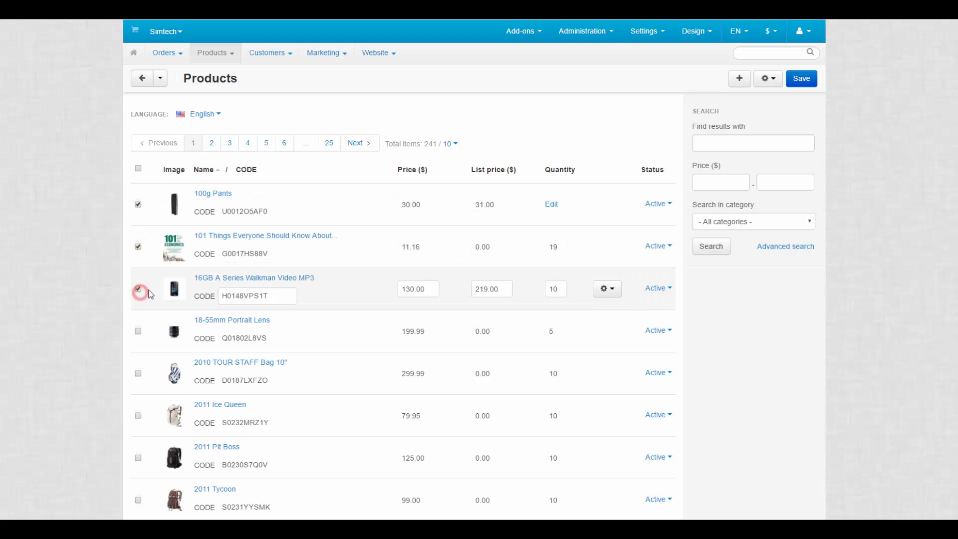
{"action": "left_click", "coordinate": [767, 78]}
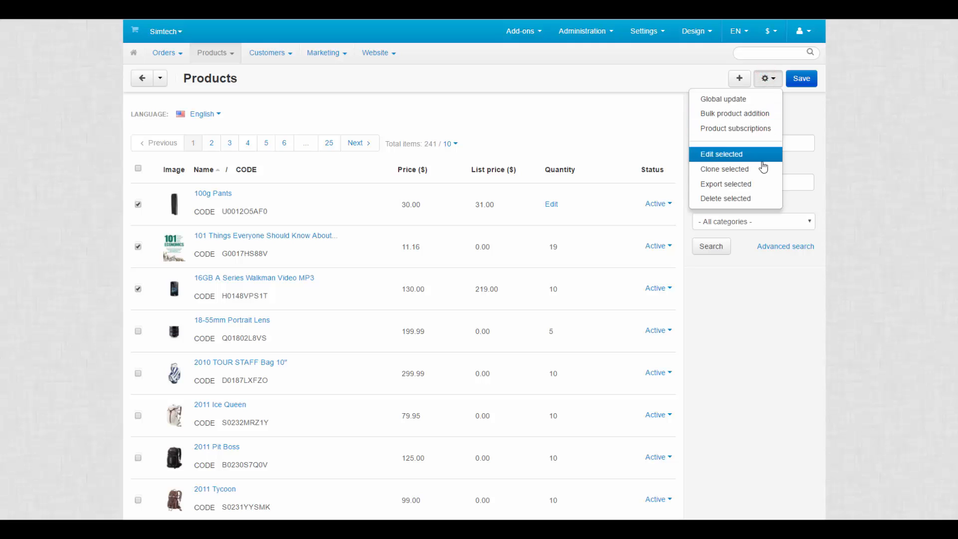
{"action": "left_click", "coordinate": [726, 185]}
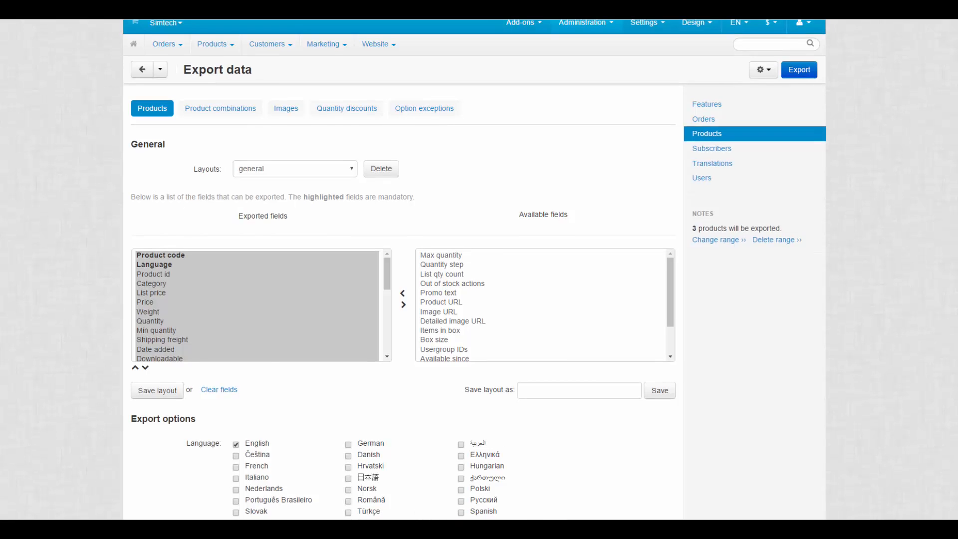
{"action": "scroll", "scroll_direction": "down", "scroll_amount": 3}
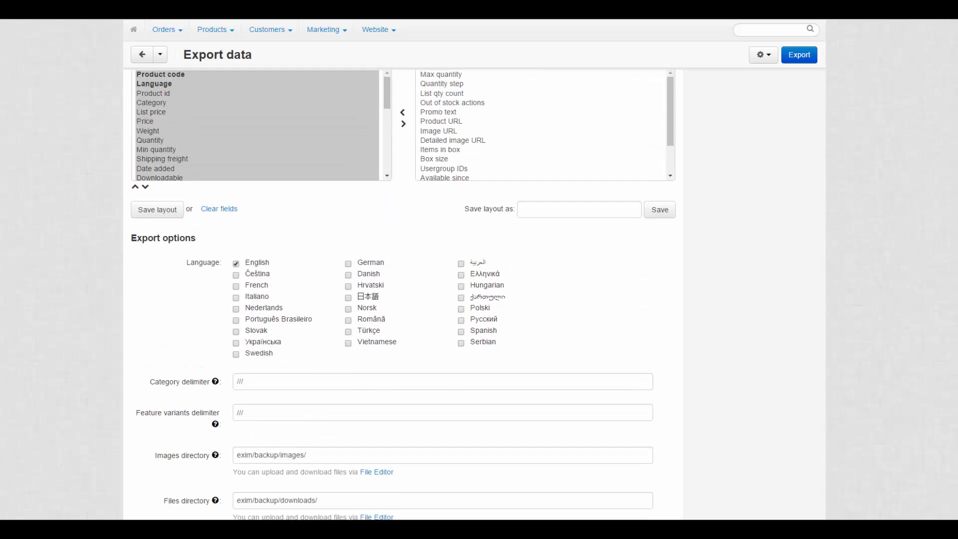
{"action": "scroll", "scroll_direction": "up", "scroll_amount": 3}
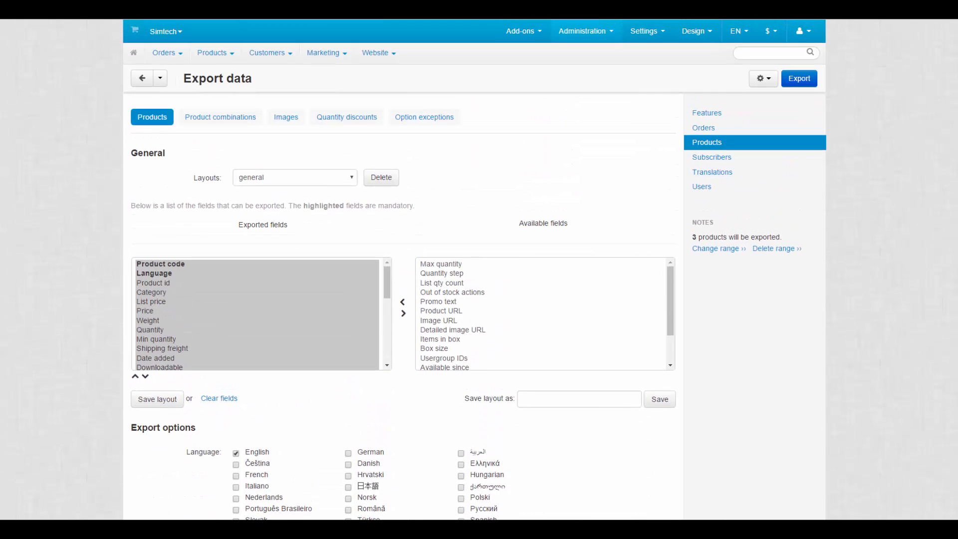
{"action": "mouse_move", "coordinate": [300, 226]}
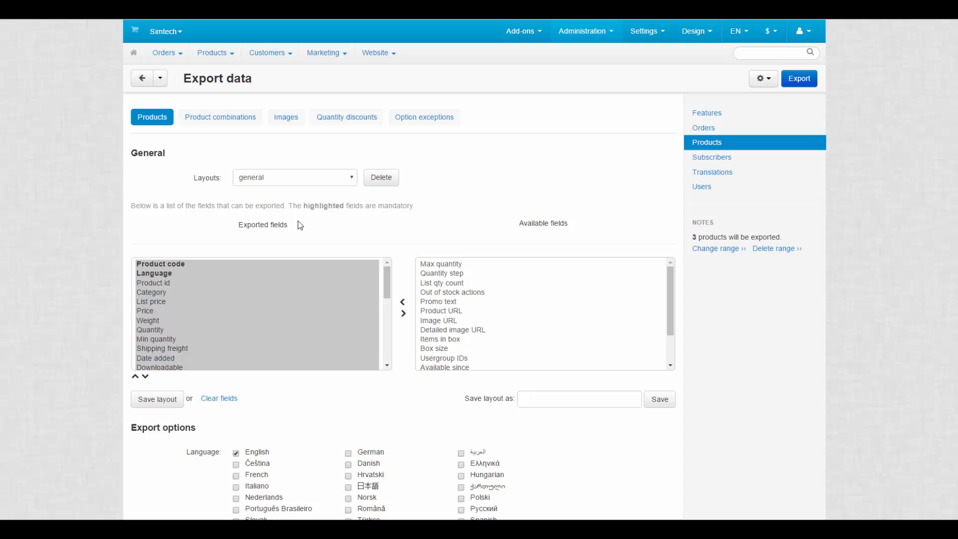
{"action": "mouse_move", "coordinate": [293, 228]}
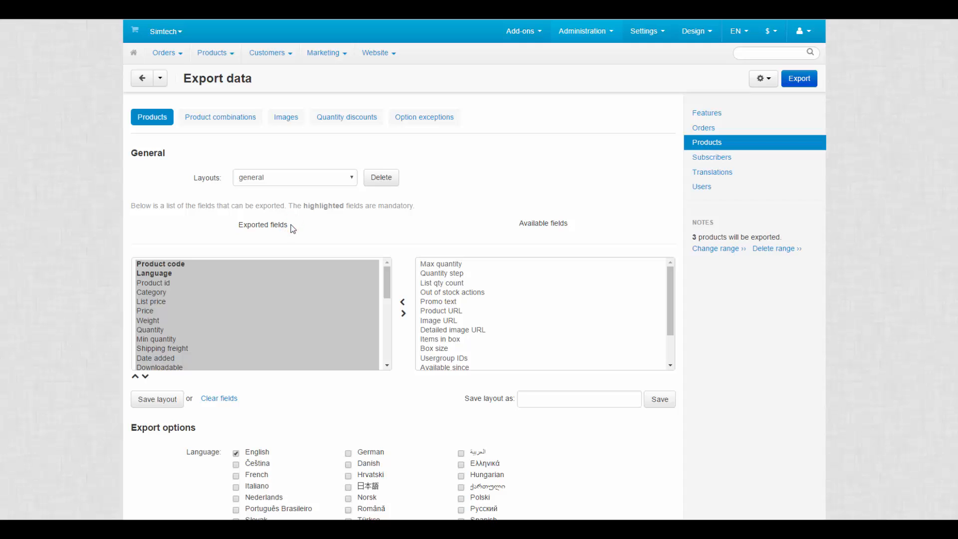
{"action": "mouse_move", "coordinate": [561, 228]}
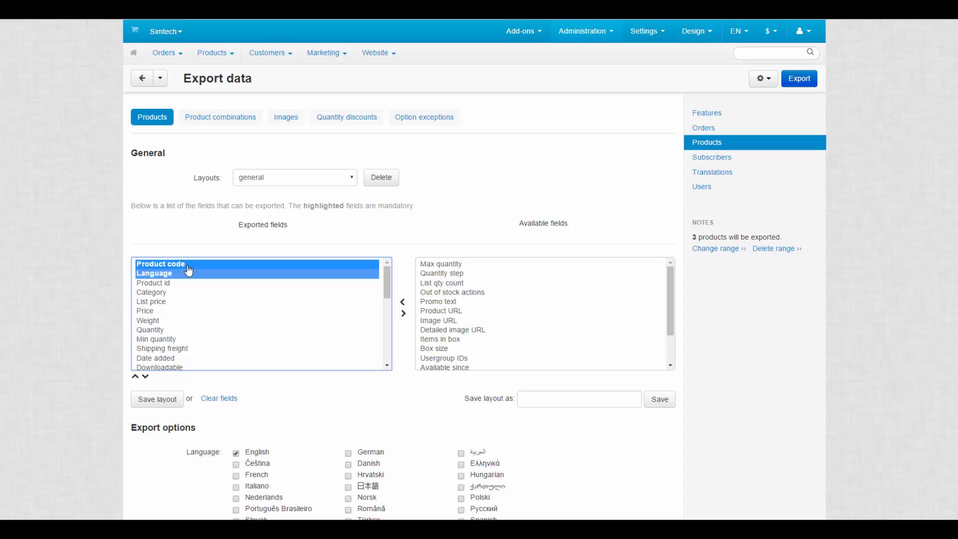
{"action": "mouse_move", "coordinate": [218, 398]}
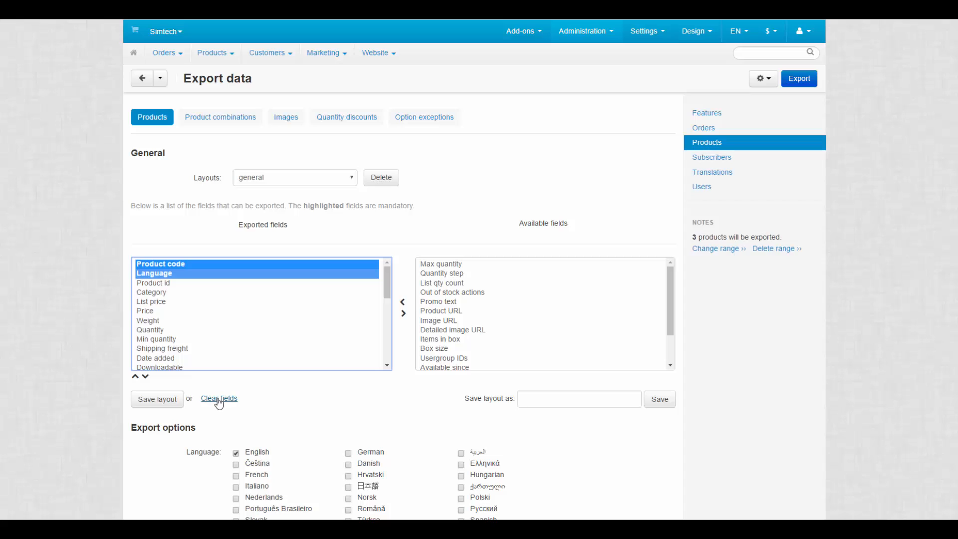
- Clear the export fields, add the required ones, and save the layout as 'Products'
{"action": "left_click", "coordinate": [218, 398]}
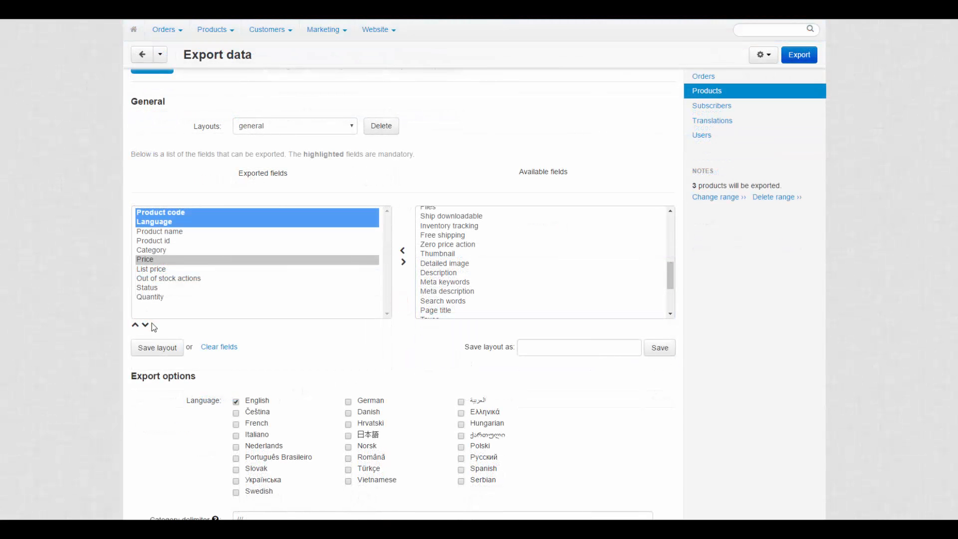
{"action": "mouse_move", "coordinate": [282, 359]}
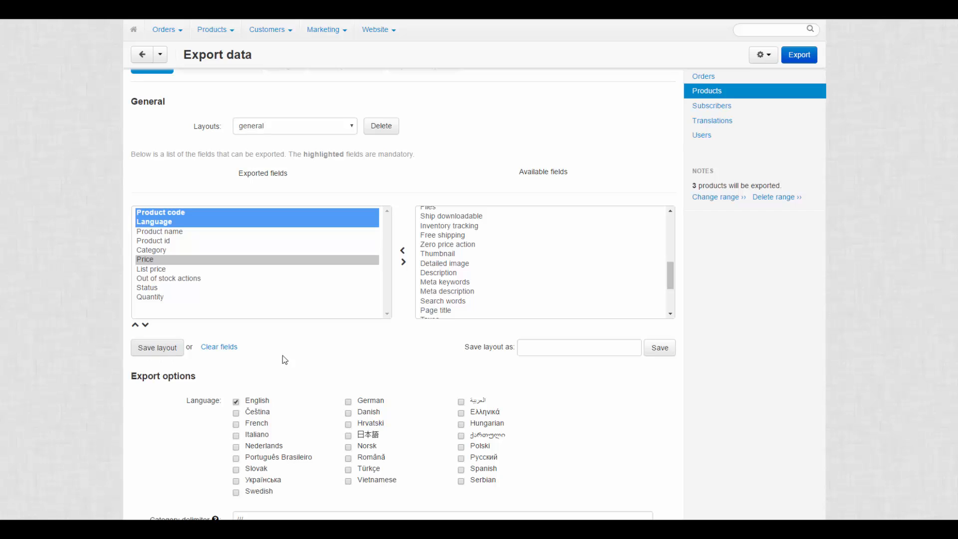
{"action": "left_click", "coordinate": [578, 347]}
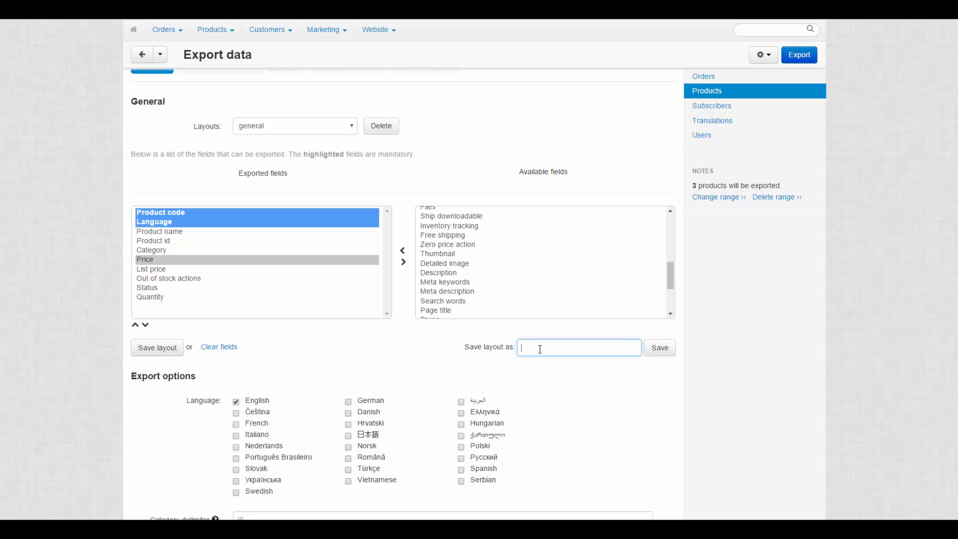
{"action": "type", "text": "Products"}
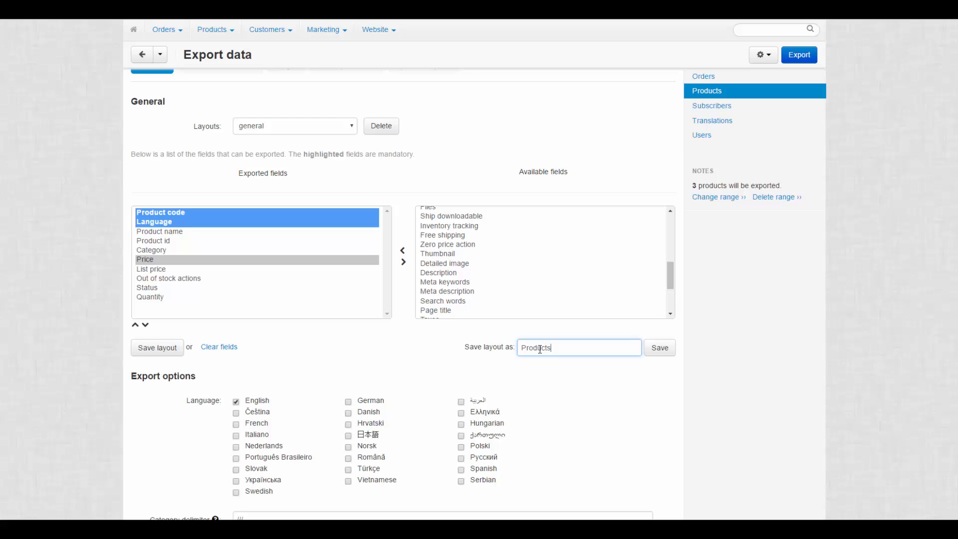
{"action": "left_click", "coordinate": [659, 347]}
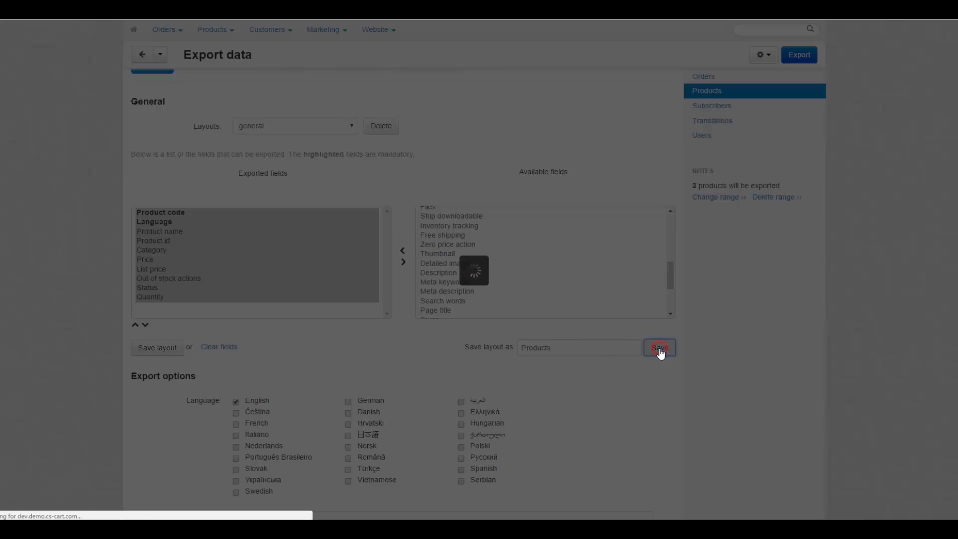
{"action": "left_click", "coordinate": [659, 348]}
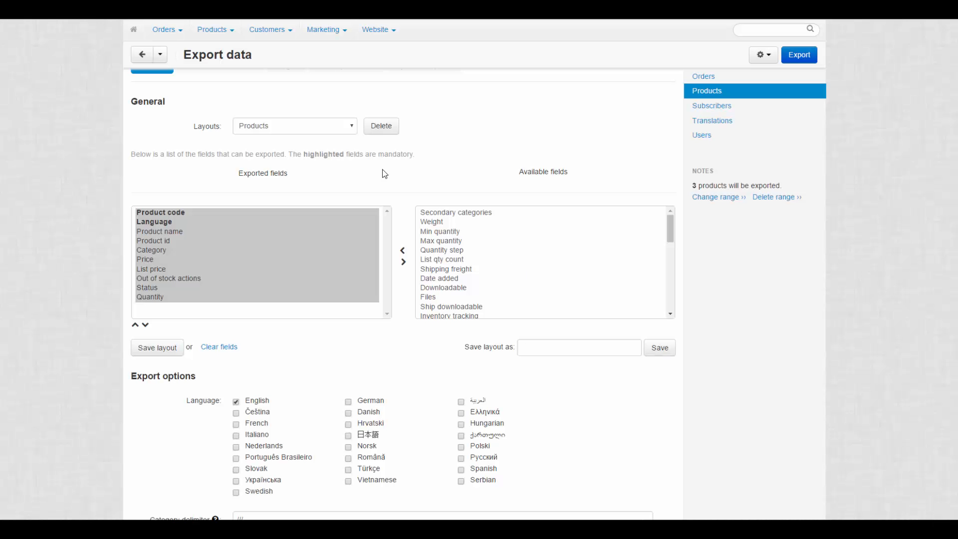
{"action": "left_click", "coordinate": [294, 126]}
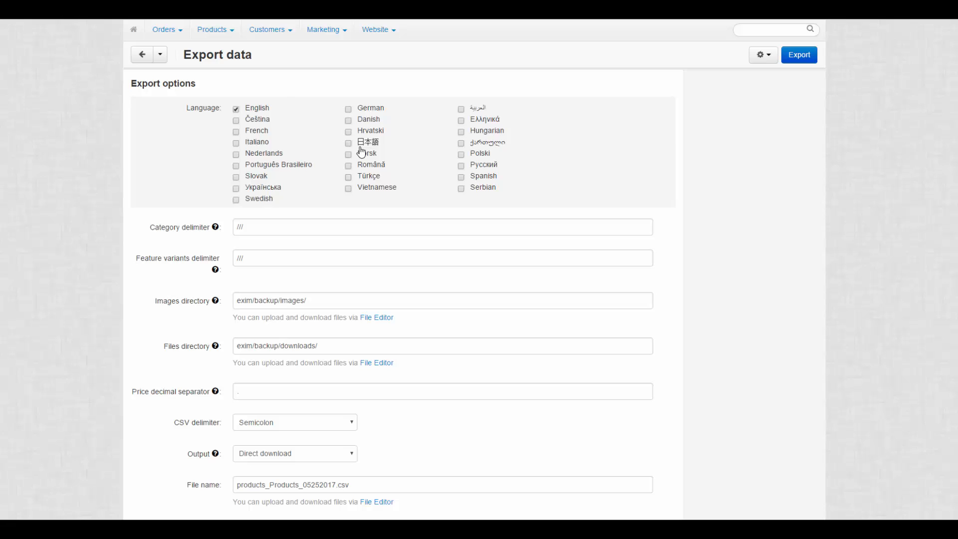
- Export the products in English only via Direct download and open the downloaded CSV
{"action": "left_click", "coordinate": [236, 177]}
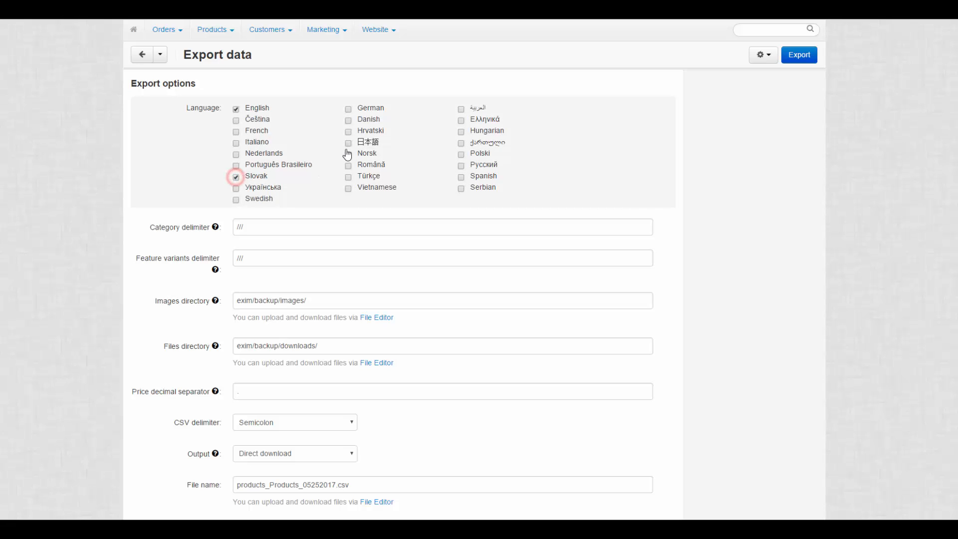
{"action": "left_click", "coordinate": [236, 176]}
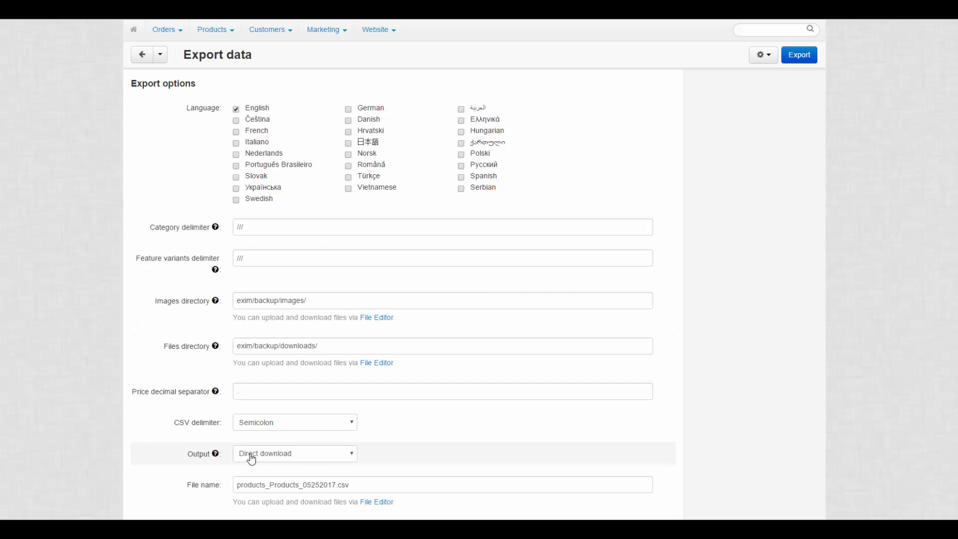
{"action": "left_click", "coordinate": [294, 453]}
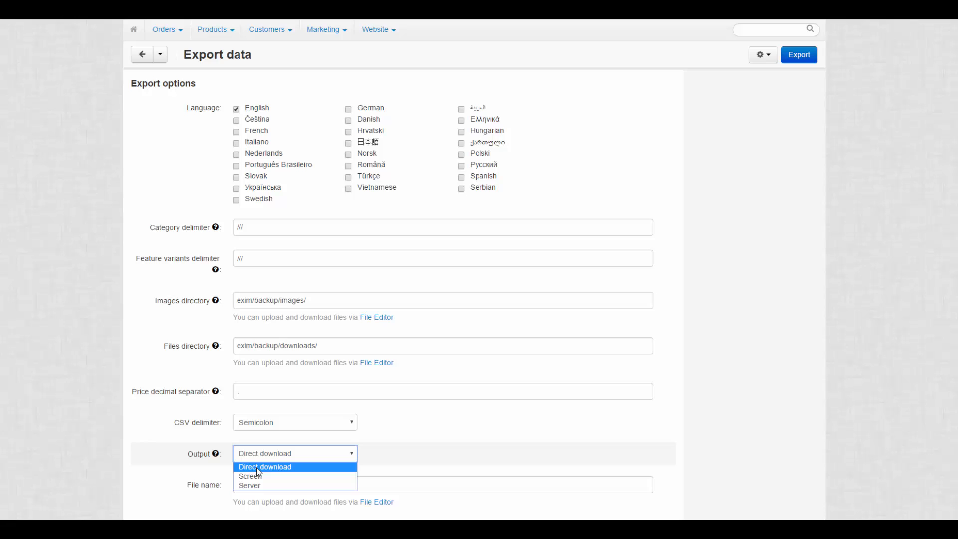
{"action": "left_click", "coordinate": [265, 466]}
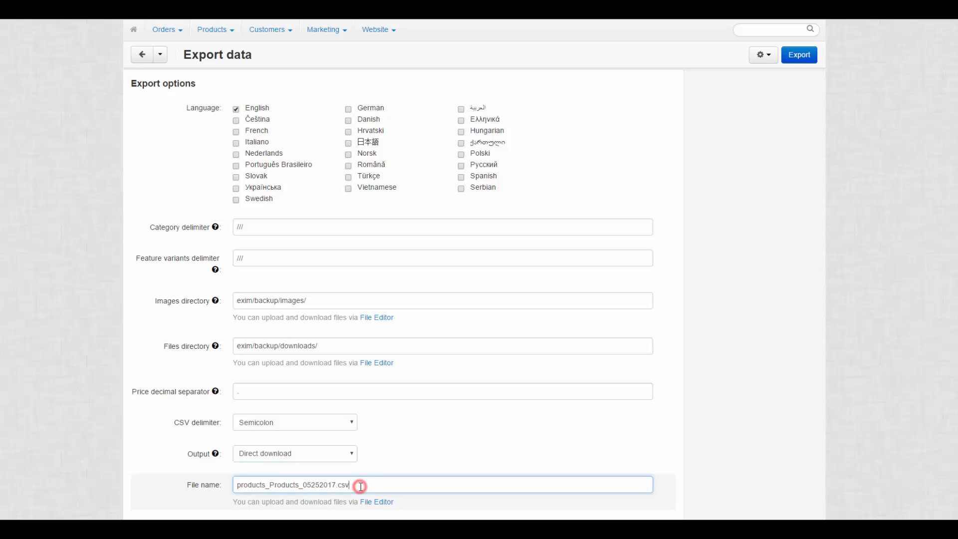
{"action": "mouse_move", "coordinate": [595, 288]}
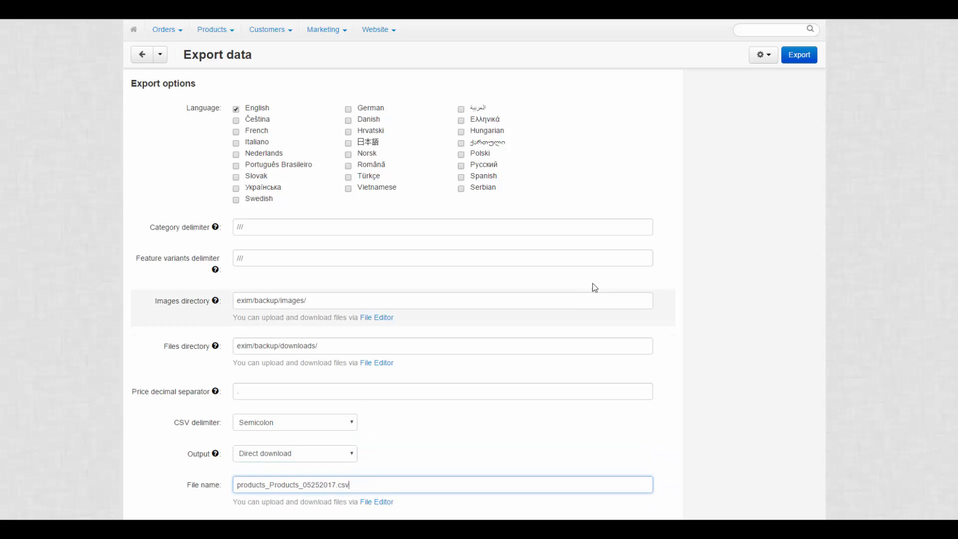
{"action": "left_click", "coordinate": [799, 54]}
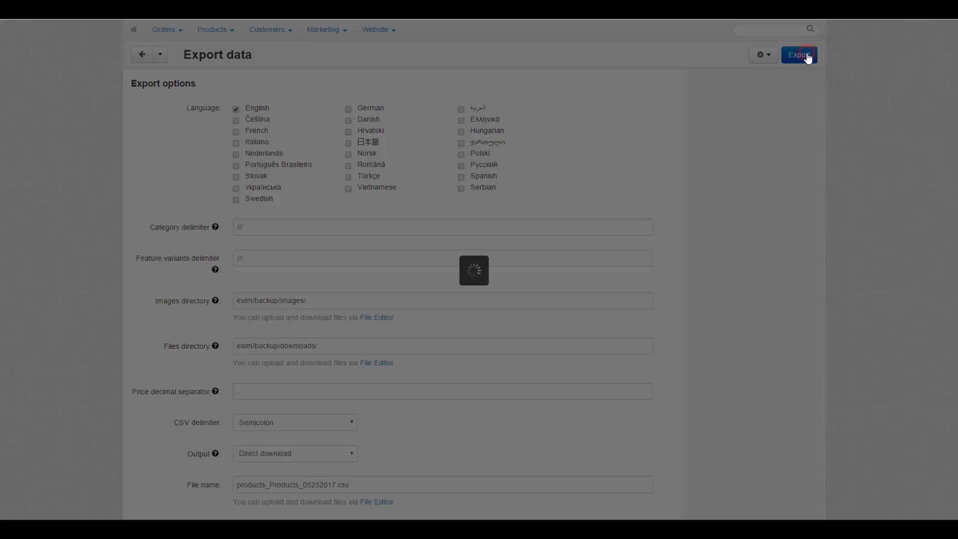
{"action": "left_click", "coordinate": [798, 54]}
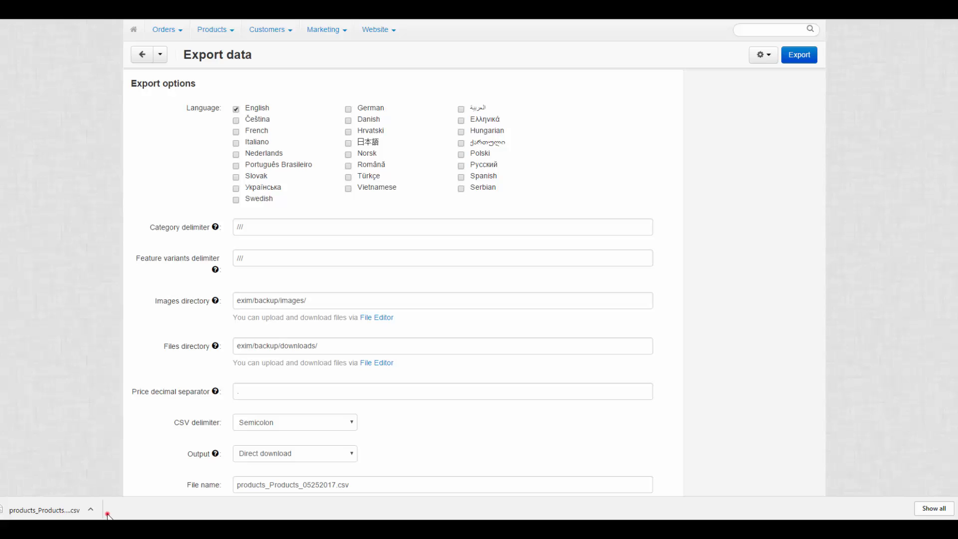
{"action": "mouse_move", "coordinate": [112, 517]}
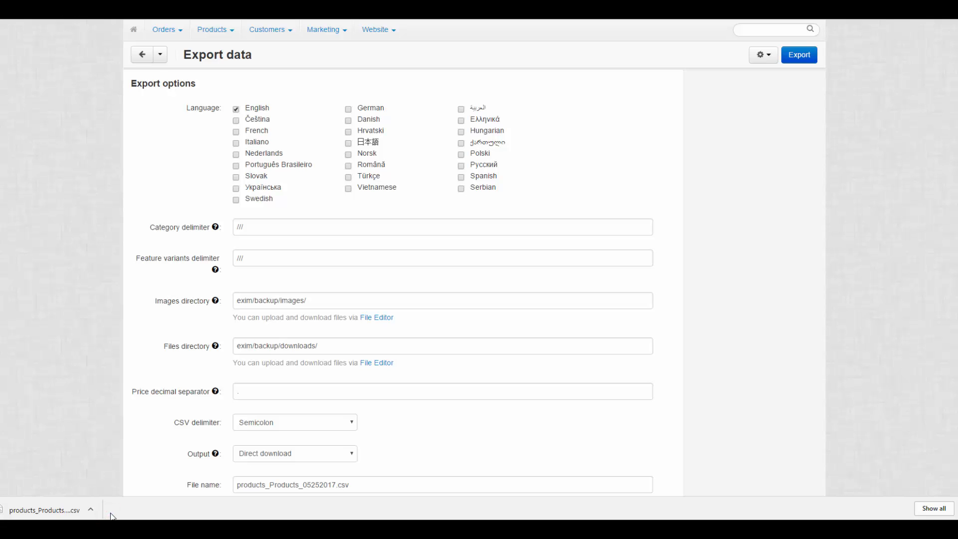
{"action": "left_click", "coordinate": [763, 55]}
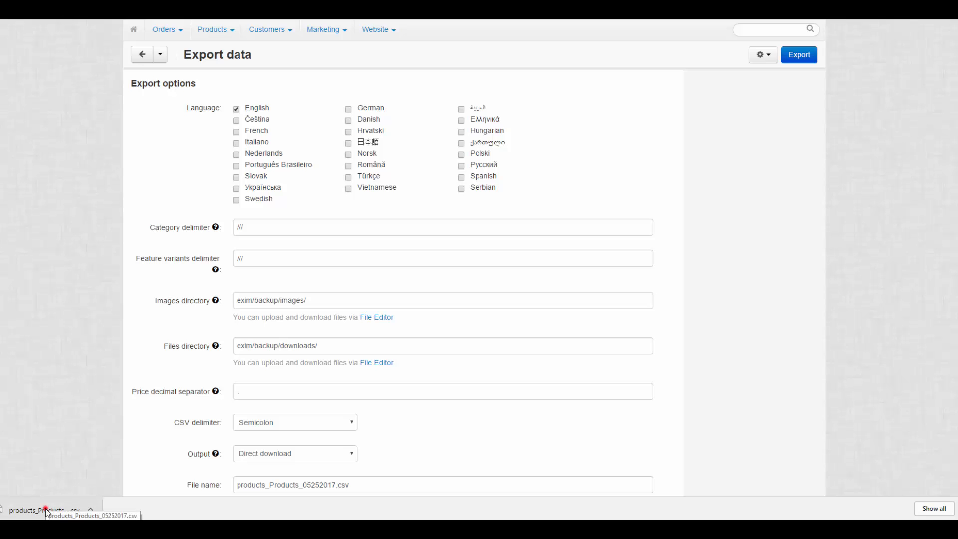
{"action": "left_click", "coordinate": [43, 508]}
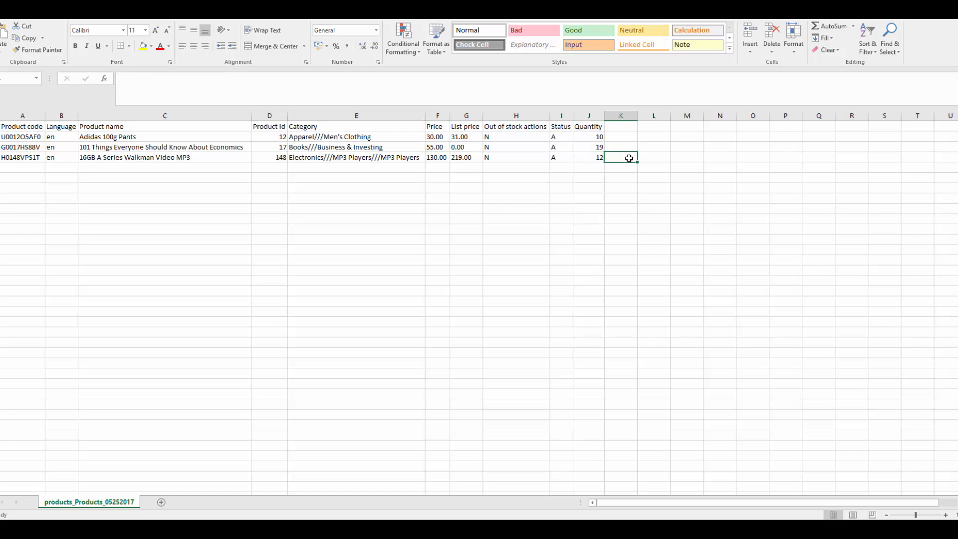
- Sort the table by Quantity, smallest to largest, giving 10, 12, 19
{"action": "left_click", "coordinate": [588, 136]}
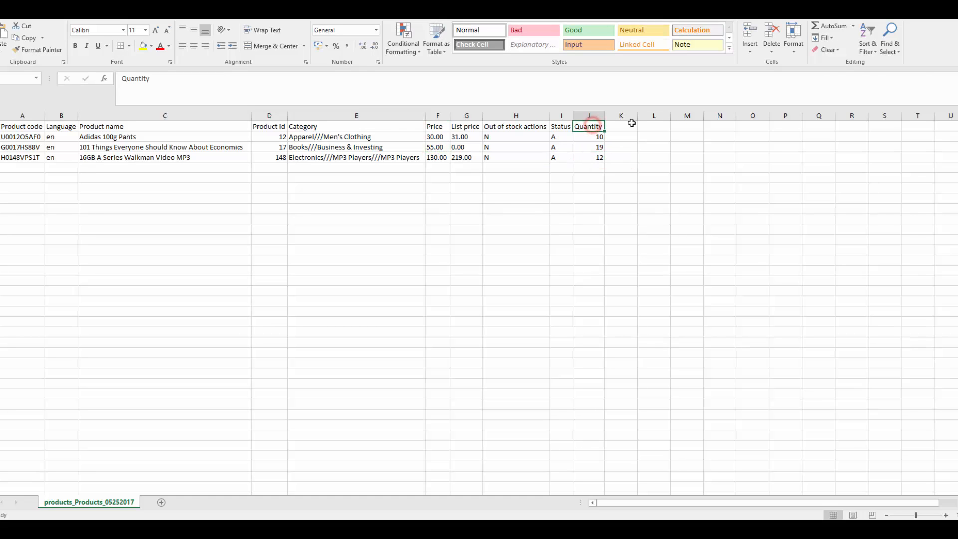
{"action": "left_click", "coordinate": [867, 34]}
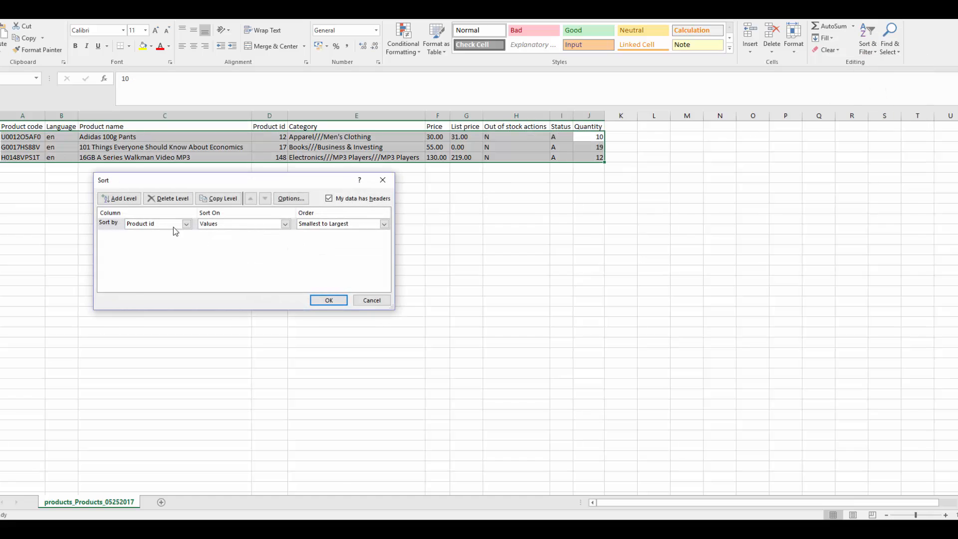
{"action": "left_click", "coordinate": [157, 223]}
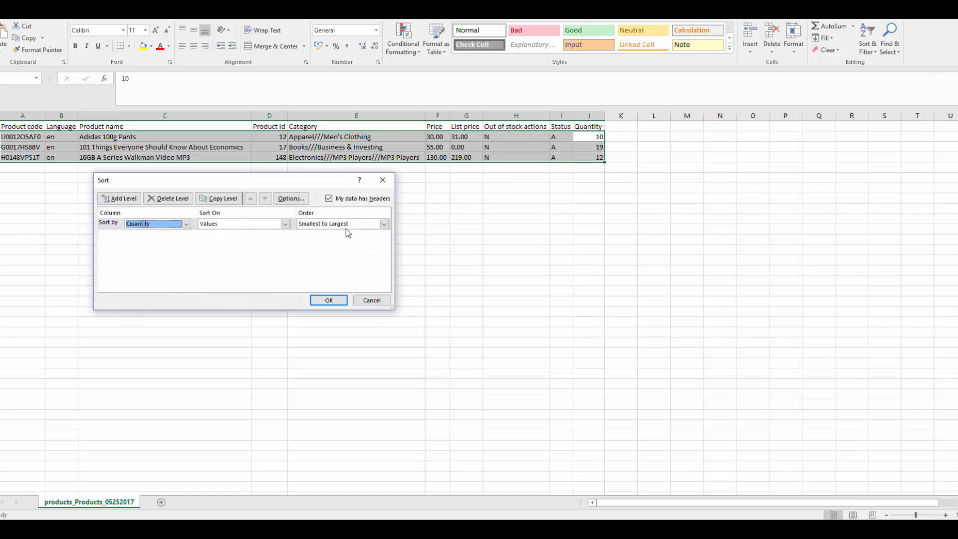
{"action": "left_click", "coordinate": [329, 300]}
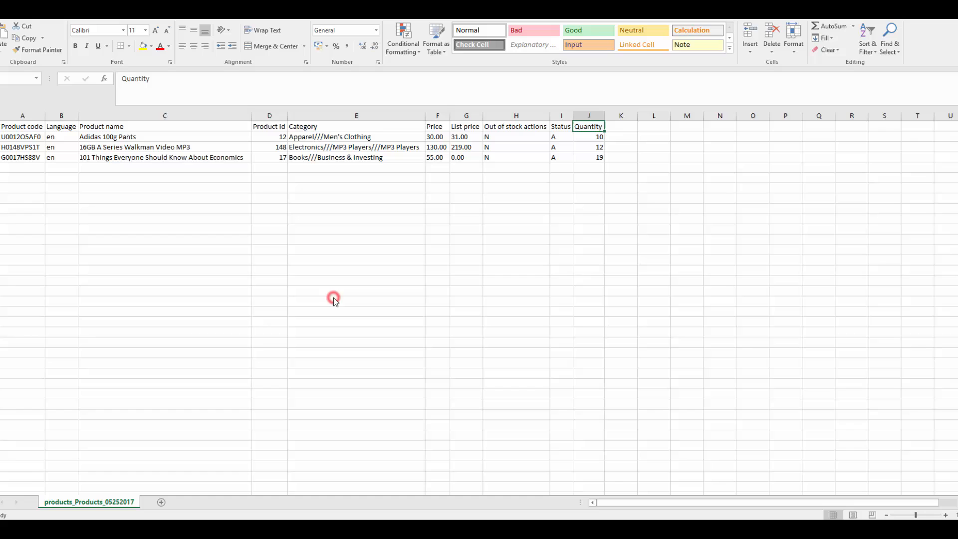
{"action": "left_click", "coordinate": [620, 157]}
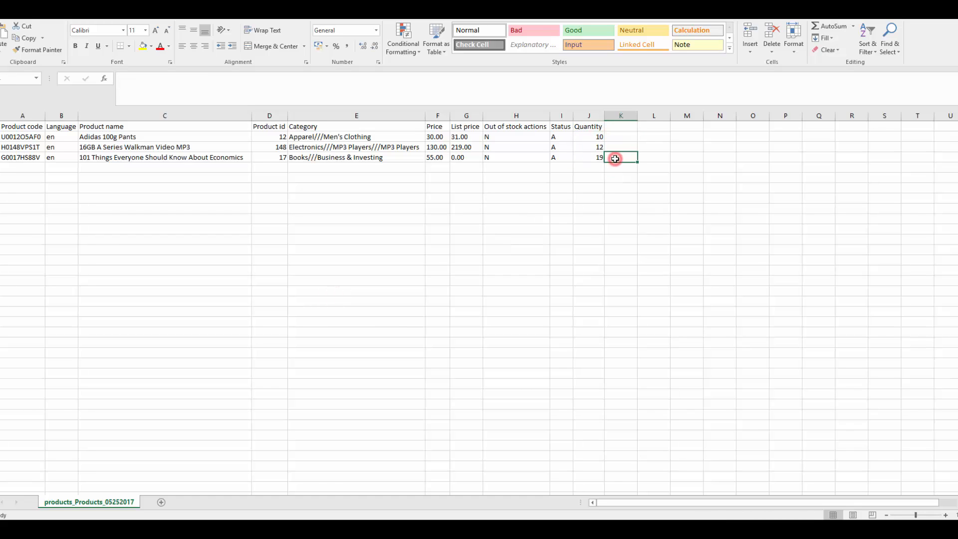
- Replace the Adidas pants' Status value with D
{"action": "left_click", "coordinate": [561, 136]}
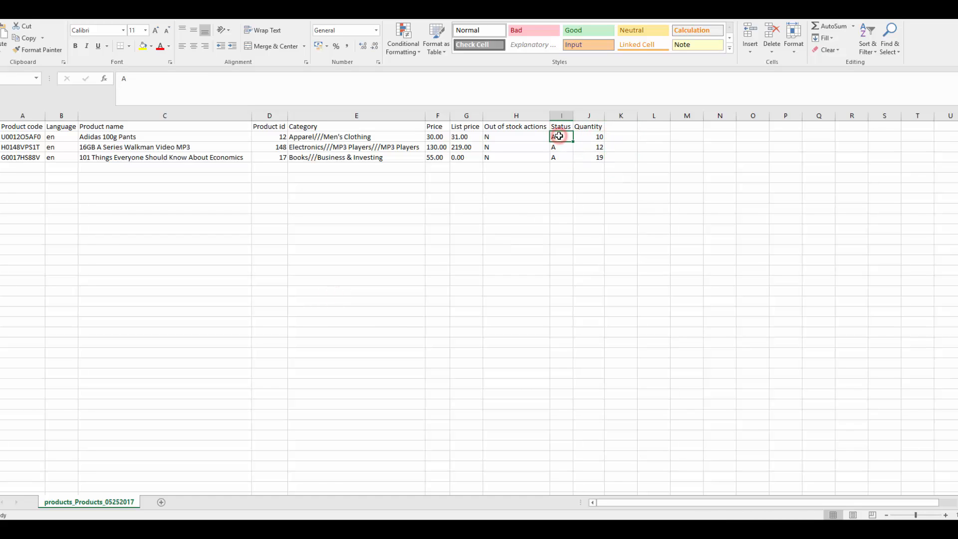
{"action": "key", "text": "Delete"}
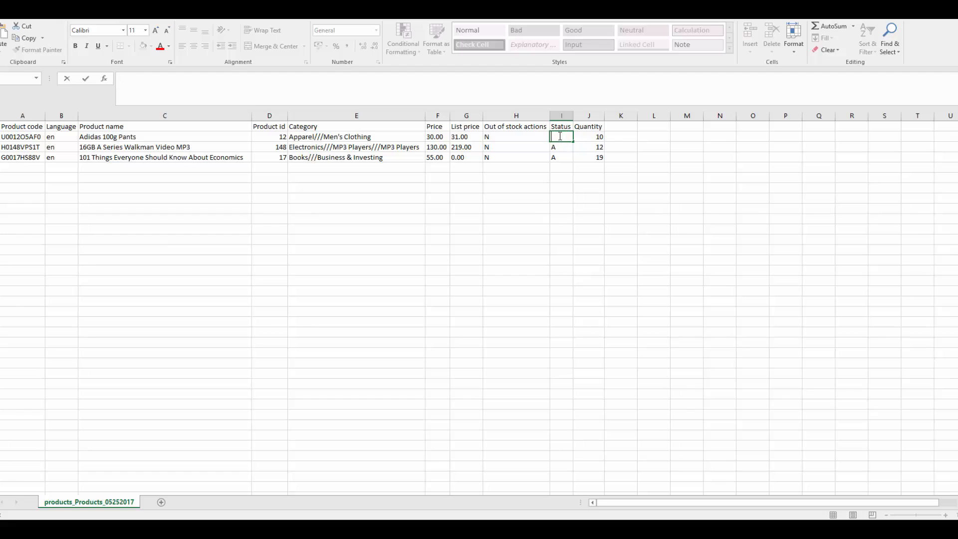
{"action": "type", "text": "D"}
{"action": "left_click", "coordinate": [438, 137]}
{"action": "type", "text": "="}
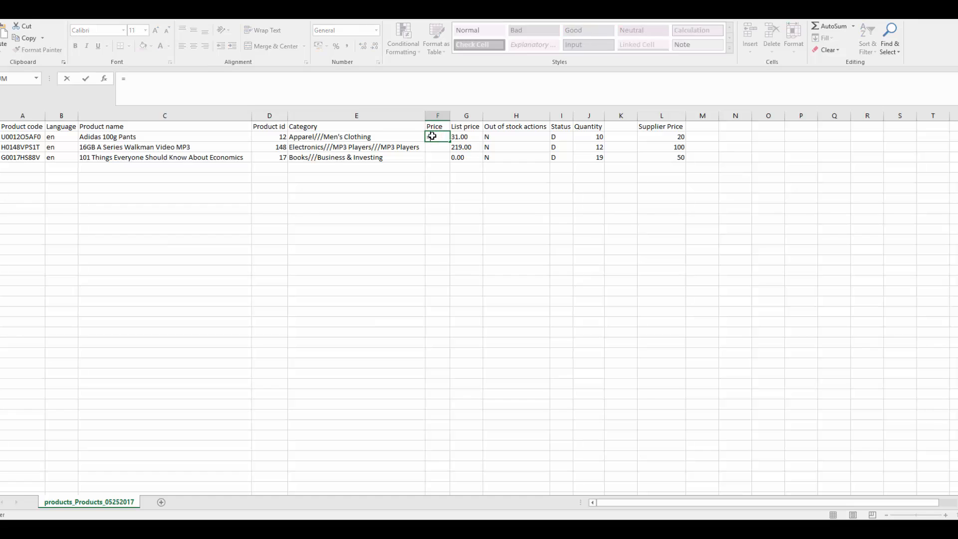
- Enter the Price formula multiplying Supplier Price by 1,5
{"action": "left_click", "coordinate": [661, 137]}
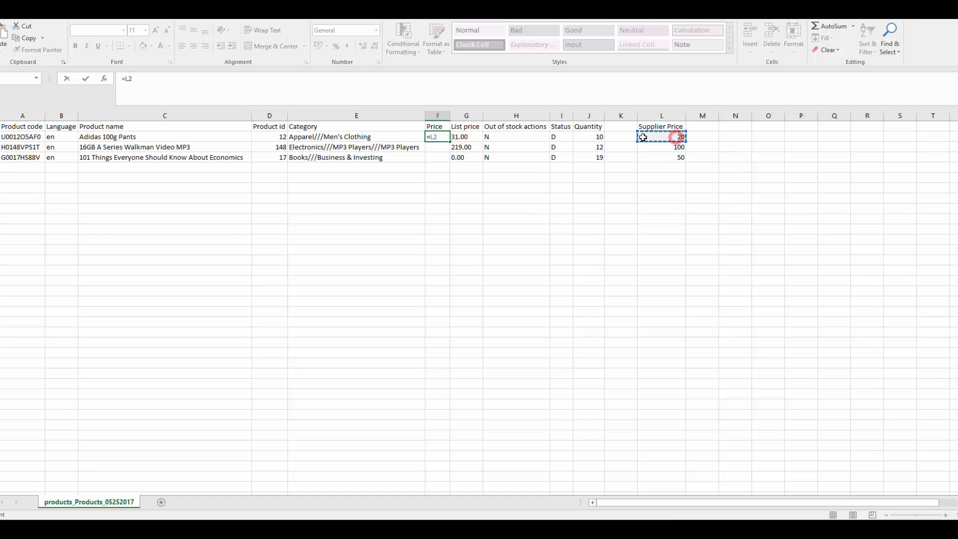
{"action": "type", "text": "*1,5"}
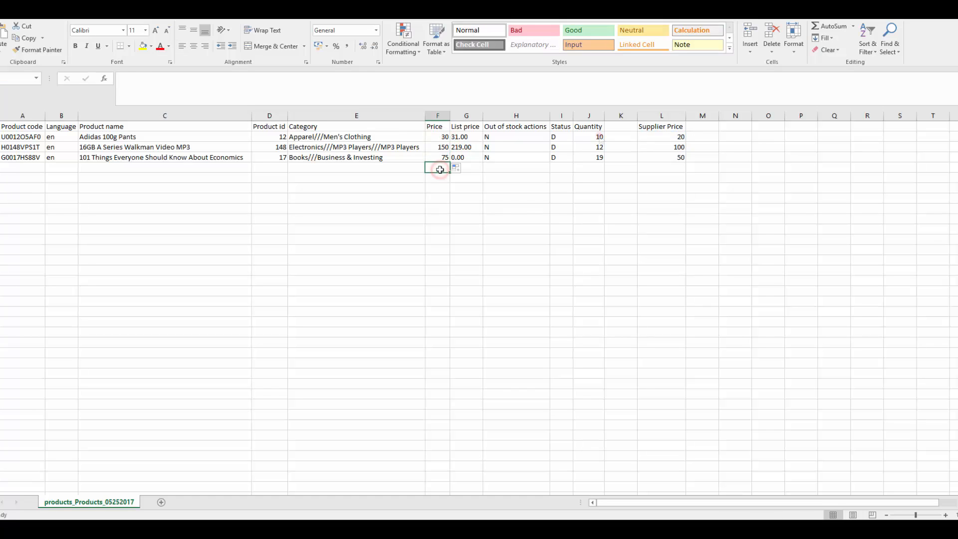
- Set the first two quantities to 0 and the Adidas pants' category to Restock
{"action": "left_click", "coordinate": [588, 136]}
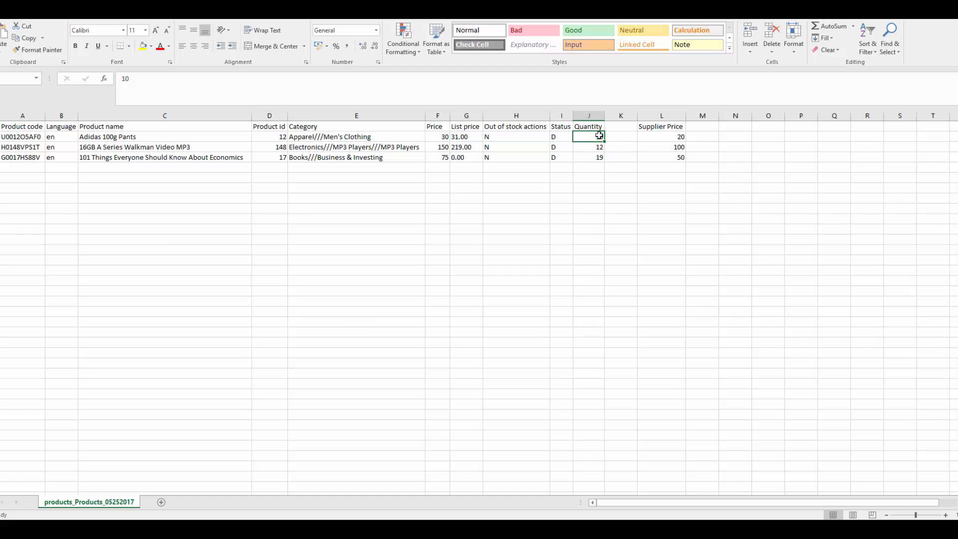
{"action": "type", "text": "0"}
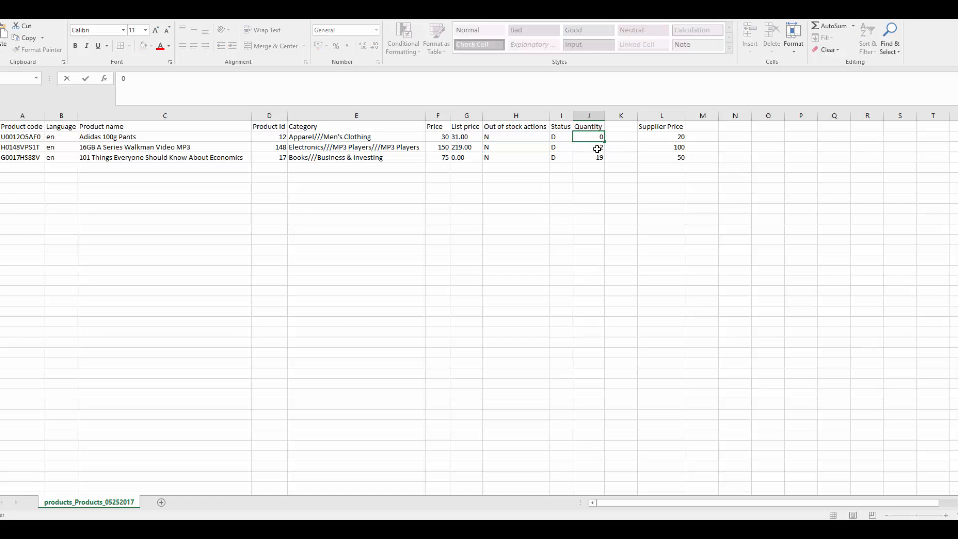
{"action": "type", "text": "2"}
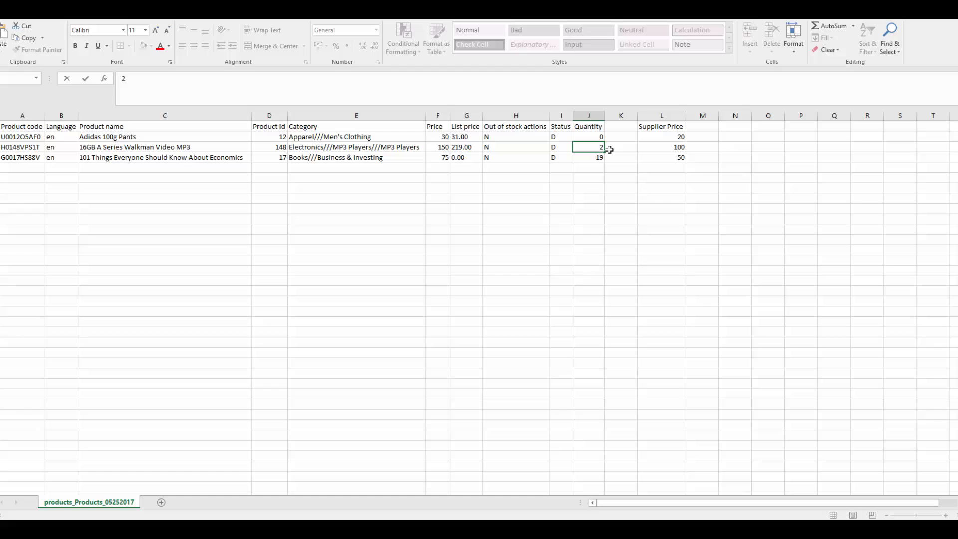
{"action": "type", "text": "0"}
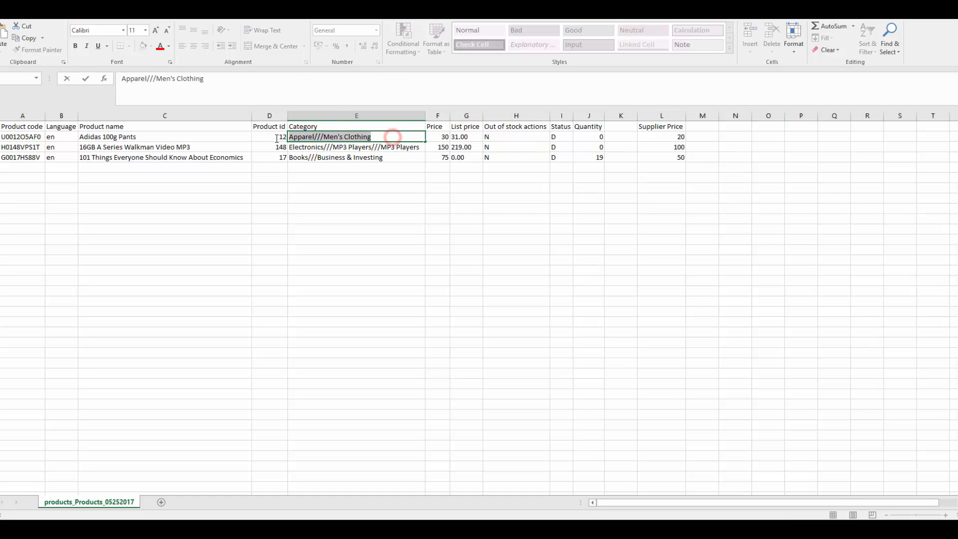
{"action": "type", "text": "Resto"}
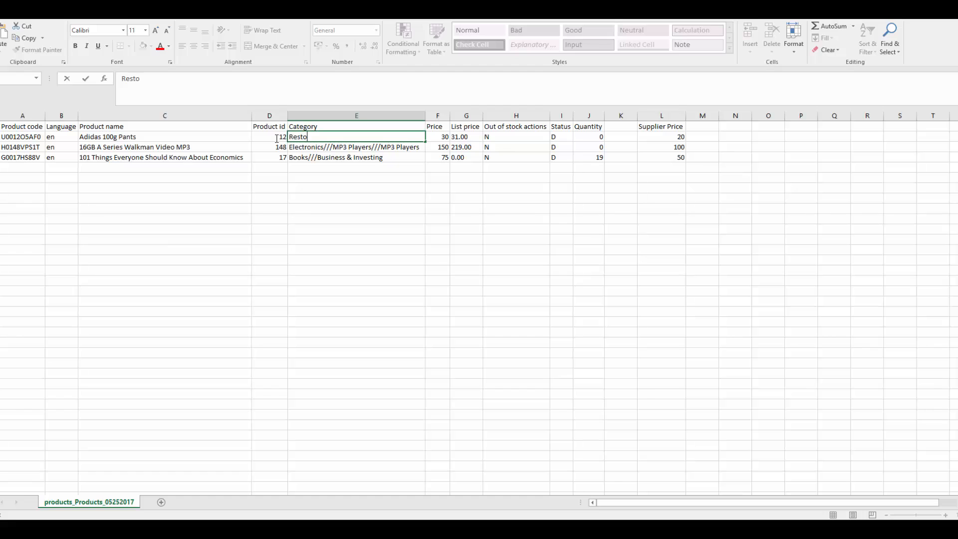
{"action": "type", "text": "ck"}
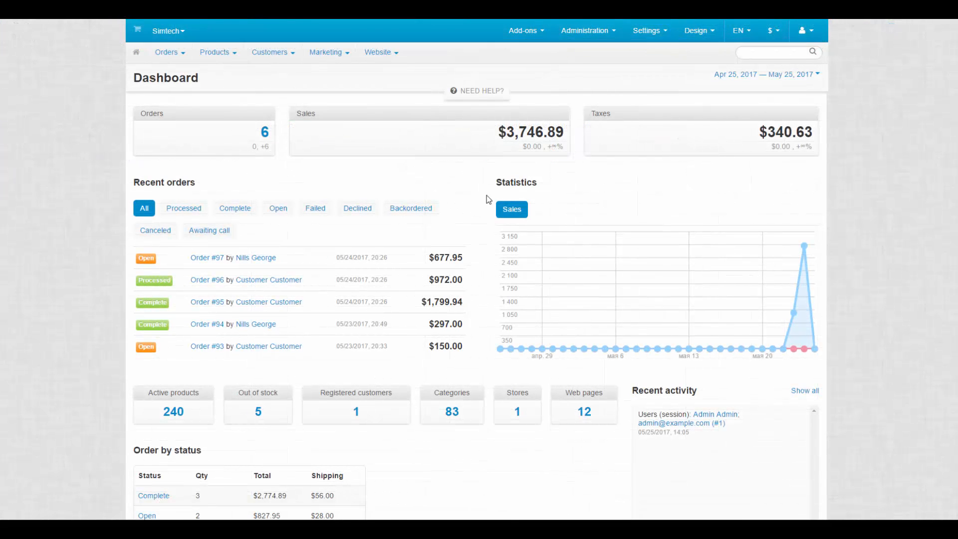
- Open Administration > Import data > Products and choose a Local file source
{"action": "left_click", "coordinate": [584, 30]}
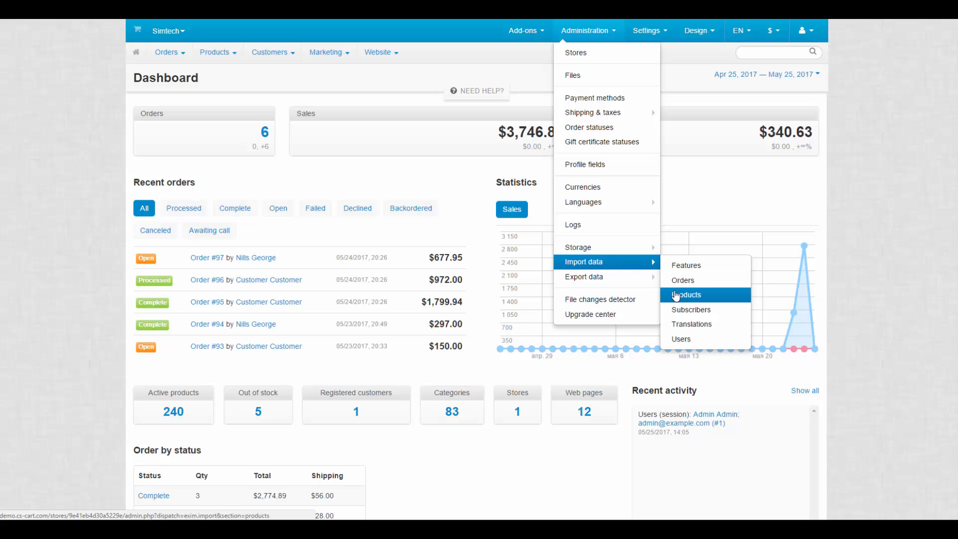
{"action": "left_click", "coordinate": [687, 295]}
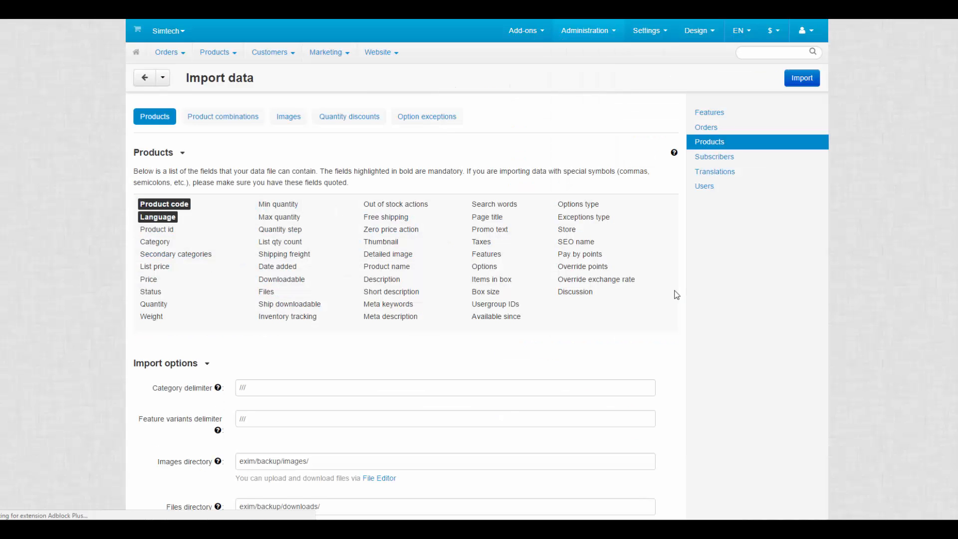
{"action": "scroll", "scroll_direction": "down", "scroll_amount": 3}
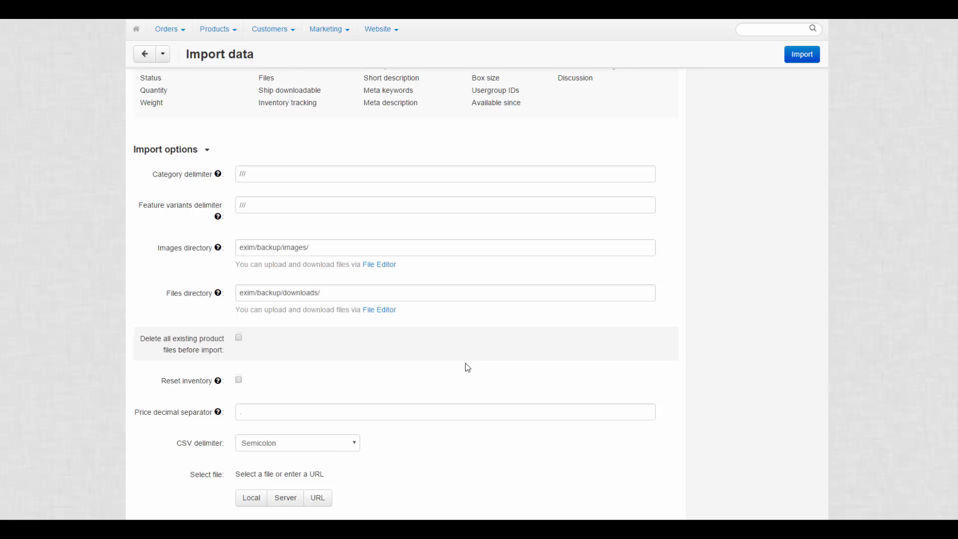
{"action": "left_click", "coordinate": [251, 498]}
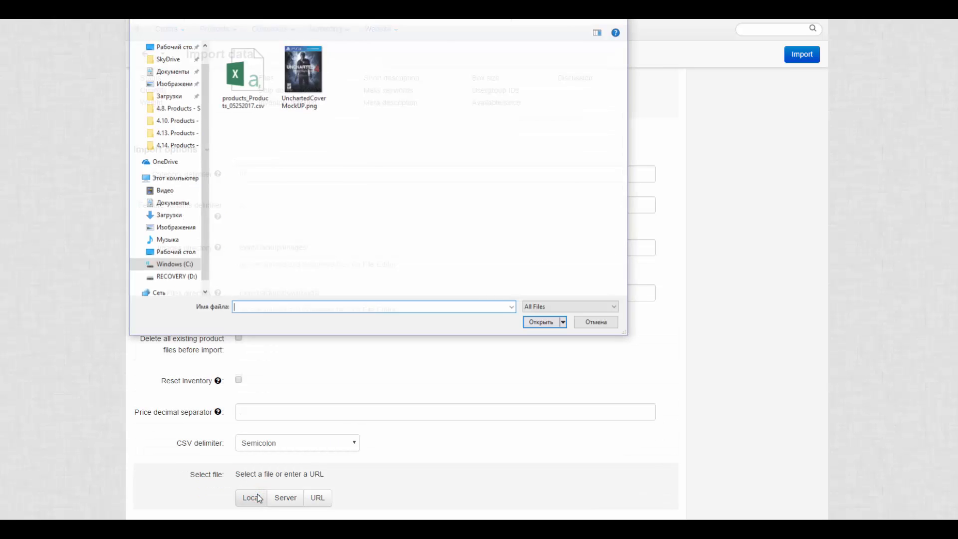
- Select products_Products_05252017.csv in the file dialog and confirm it
{"action": "left_click", "coordinate": [244, 68]}
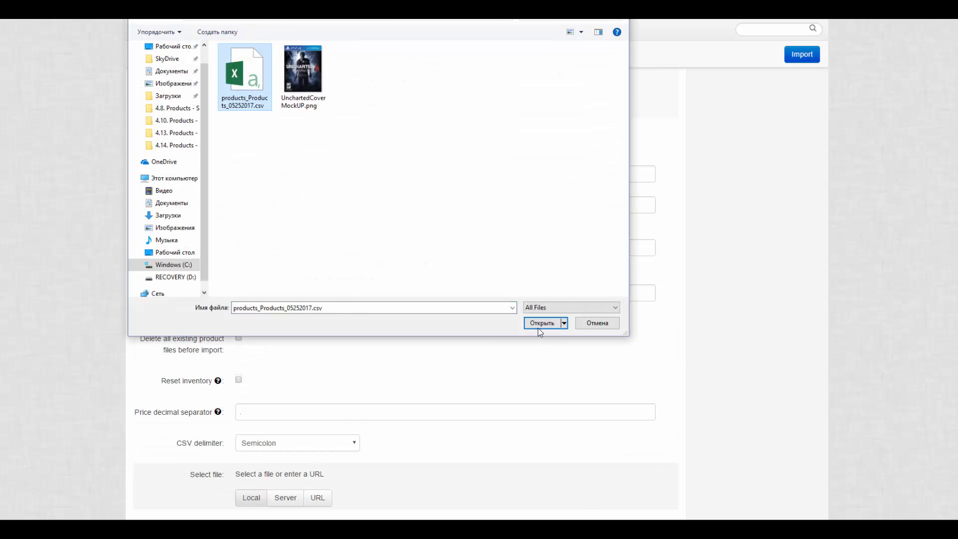
{"action": "left_click", "coordinate": [542, 322]}
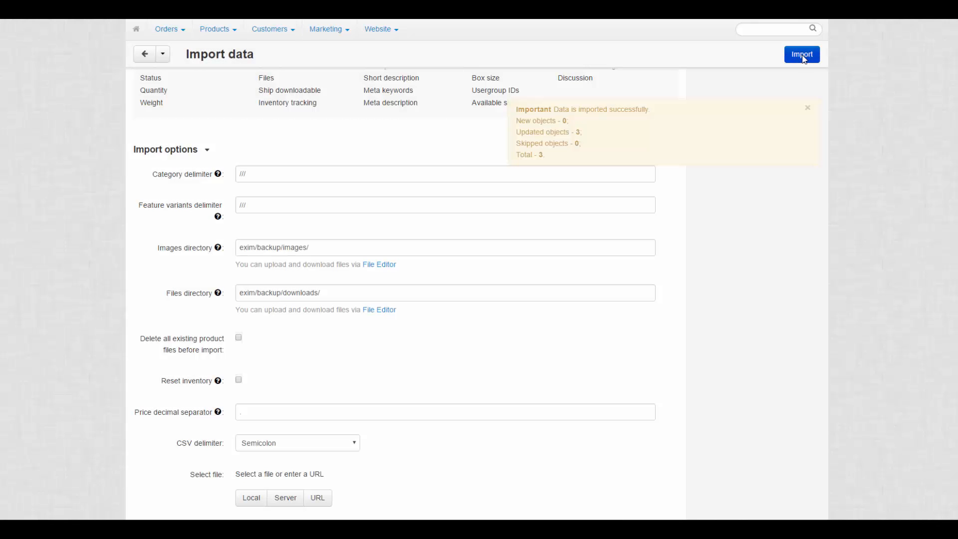
{"action": "mouse_move", "coordinate": [584, 134]}
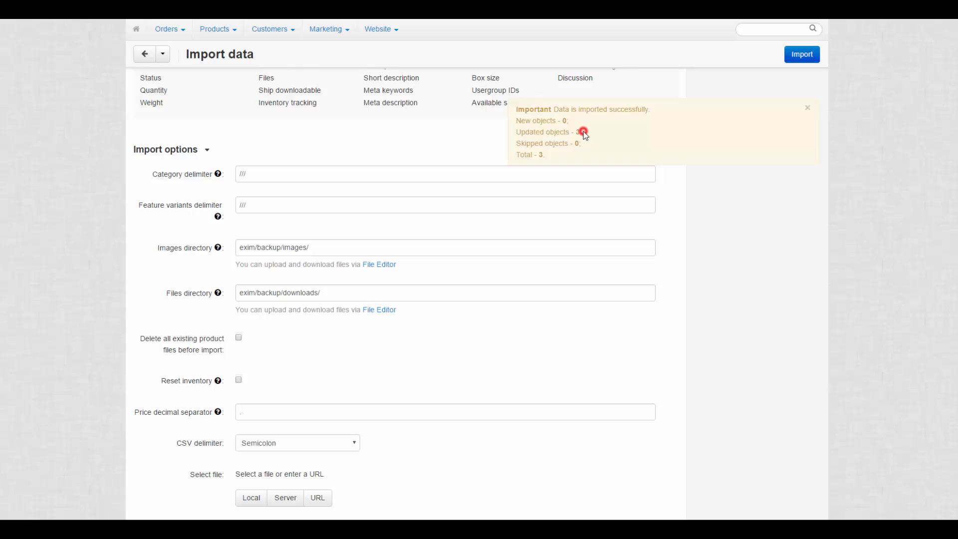
{"action": "mouse_move", "coordinate": [585, 135]}
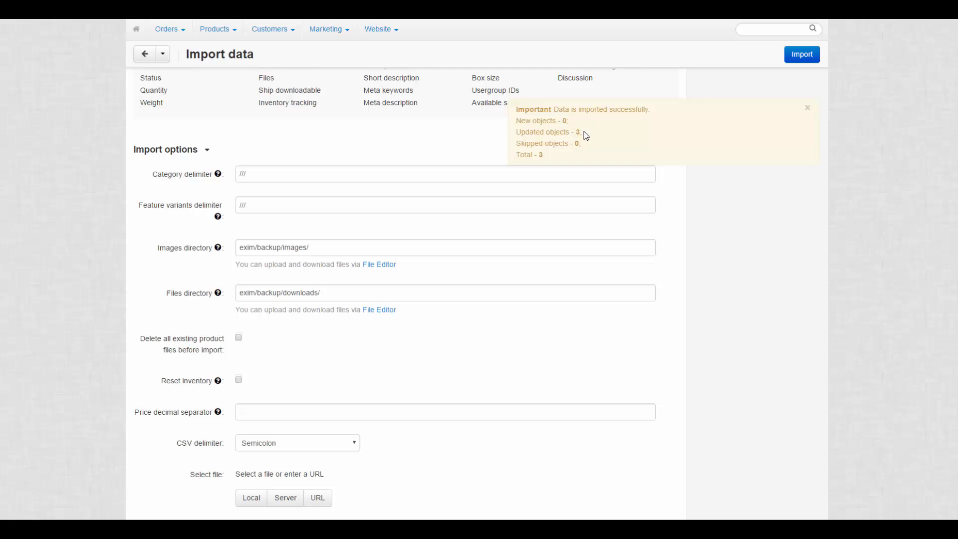
{"action": "mouse_move", "coordinate": [230, 37]}
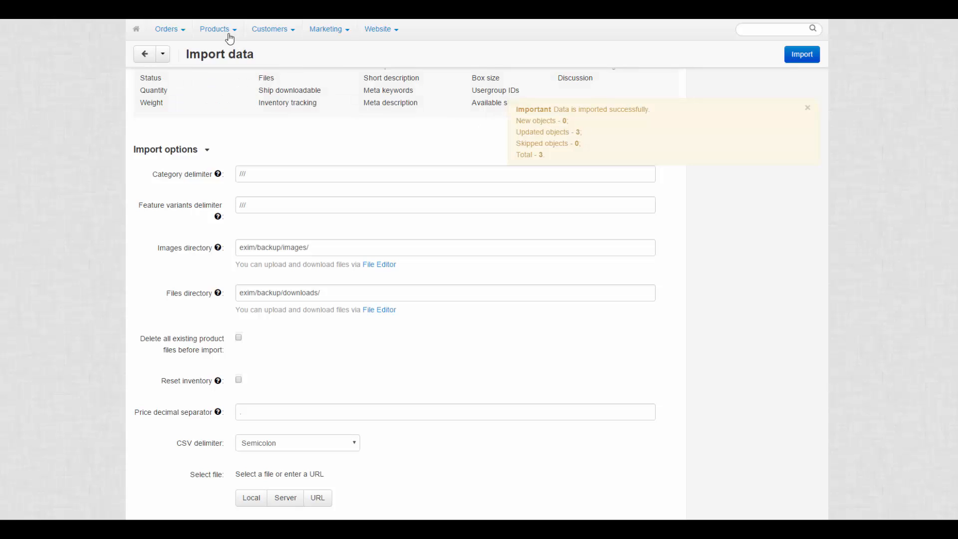
- Check the Walkman product's category, then view the category list showing Restock with 2 products
{"action": "left_click", "coordinate": [215, 28]}
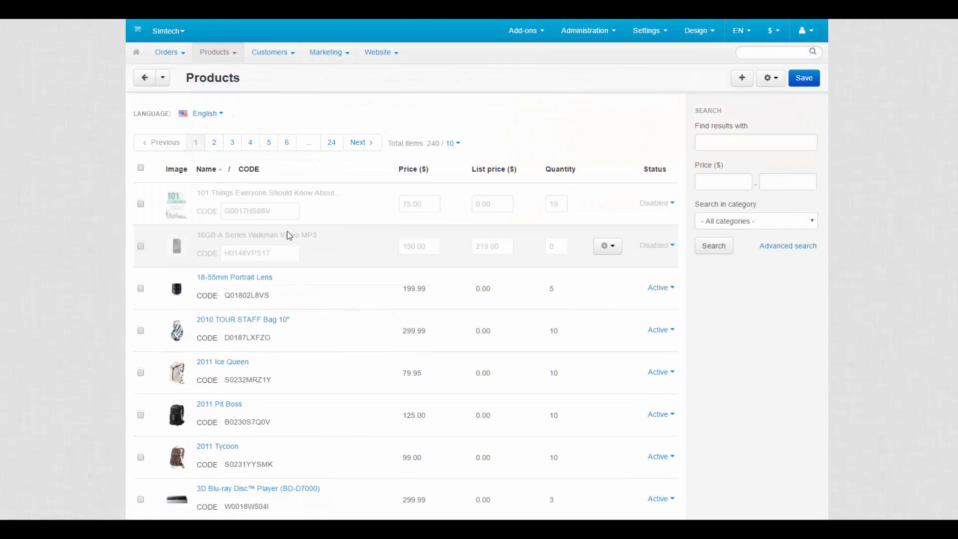
{"action": "left_click", "coordinate": [556, 246]}
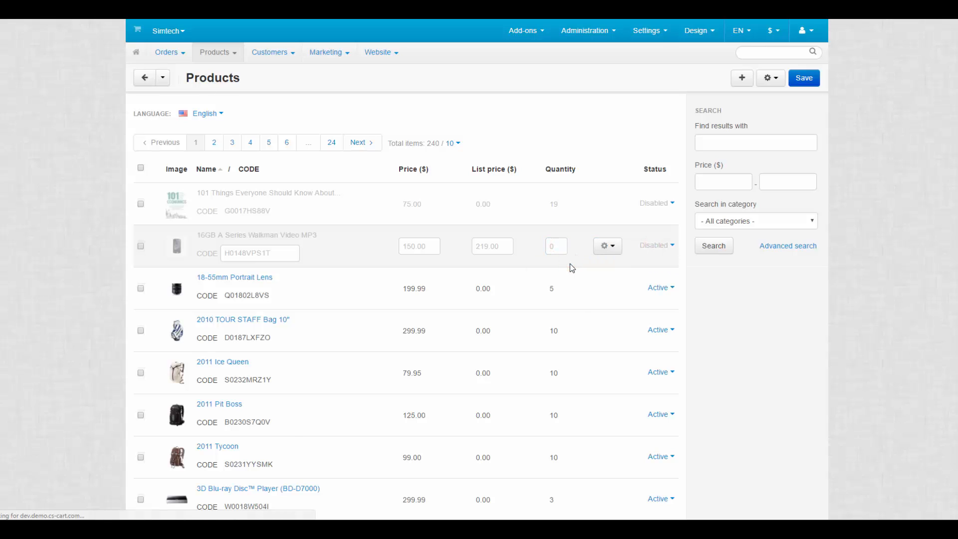
{"action": "left_click", "coordinate": [257, 234]}
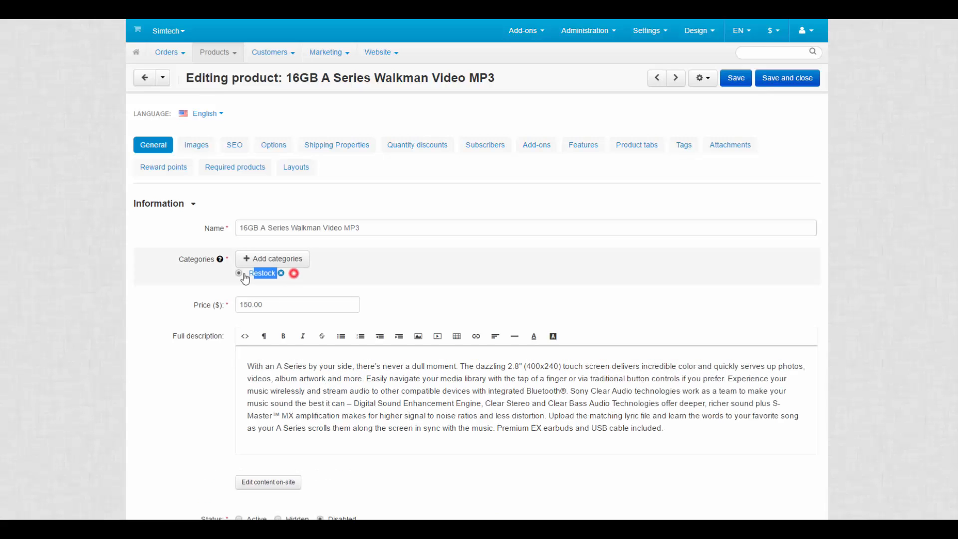
{"action": "left_click", "coordinate": [215, 52]}
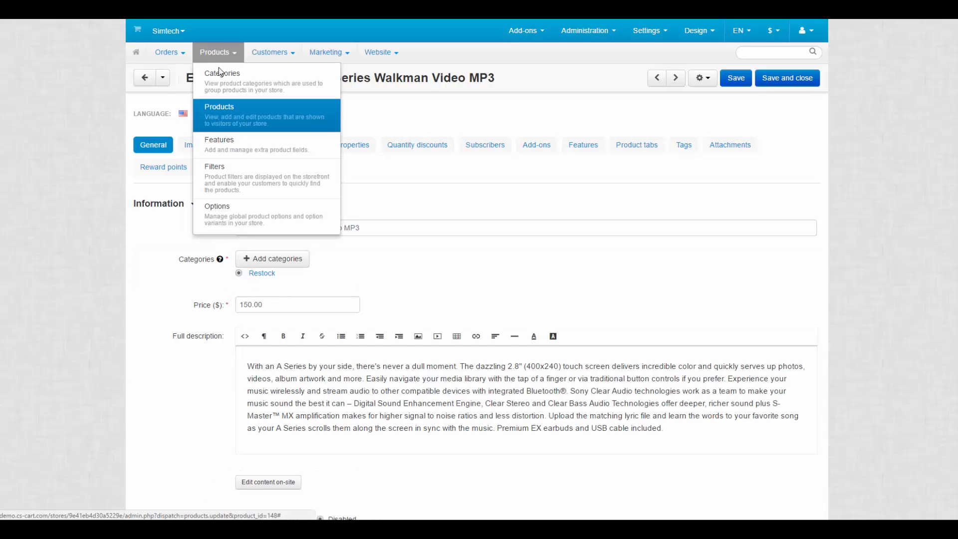
{"action": "left_click", "coordinate": [222, 73]}
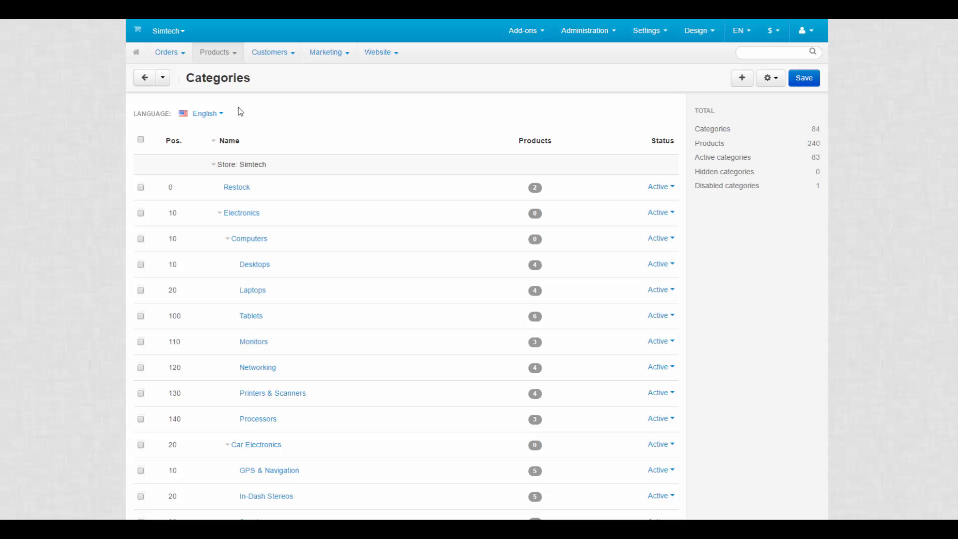